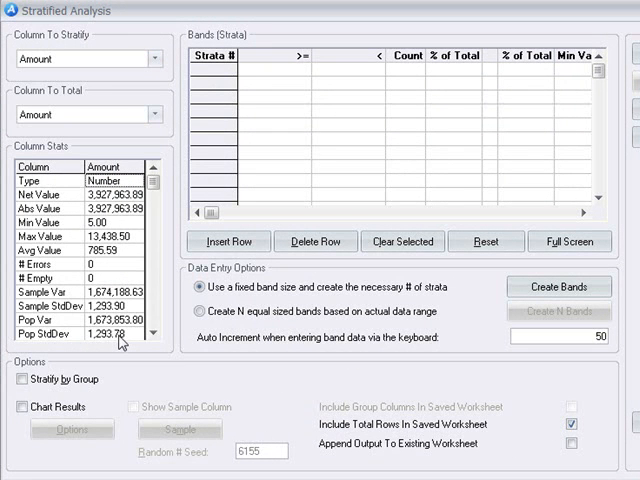
- Auto-fill six Amount bands at a fixed 2,500 interval, running 0 to 15,000
{"action": "left_click", "coordinate": [192, 288]}
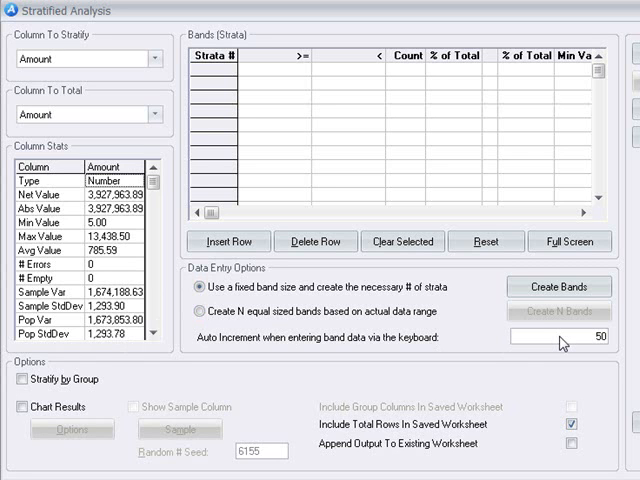
{"action": "mouse_move", "coordinate": [566, 312]}
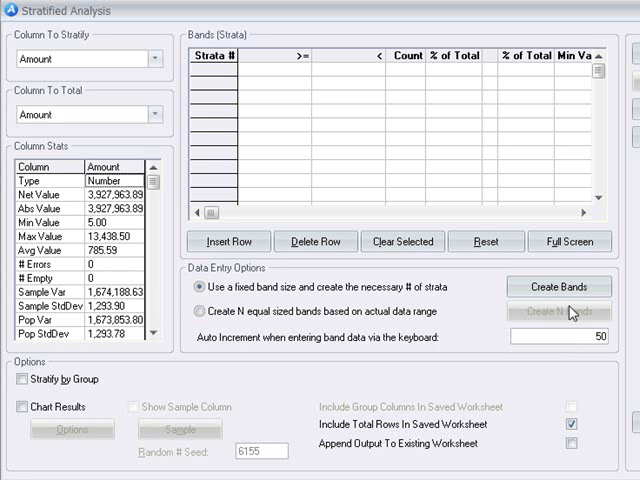
{"action": "left_click", "coordinate": [558, 288]}
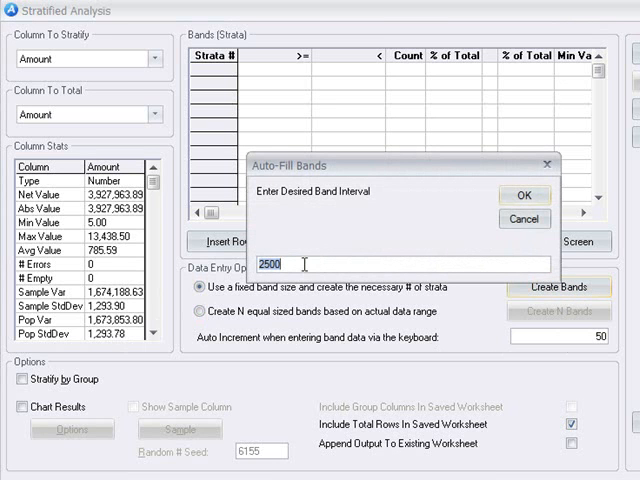
{"action": "mouse_move", "coordinate": [480, 216]}
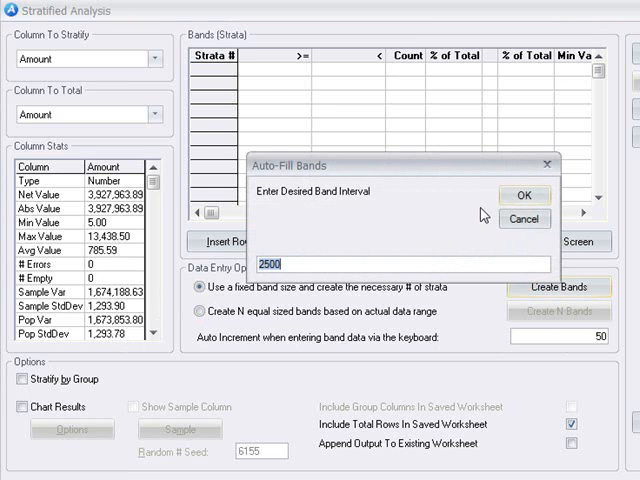
{"action": "left_click", "coordinate": [524, 196]}
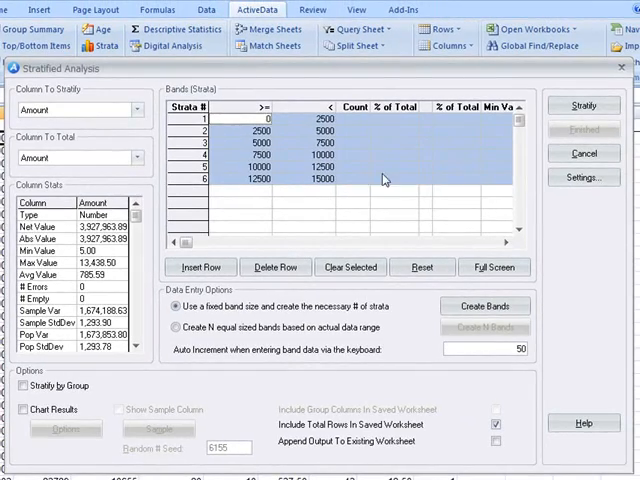
- Stratify the Amount bands, review the statistics columns and tick Chart Results
{"action": "left_click", "coordinate": [588, 104]}
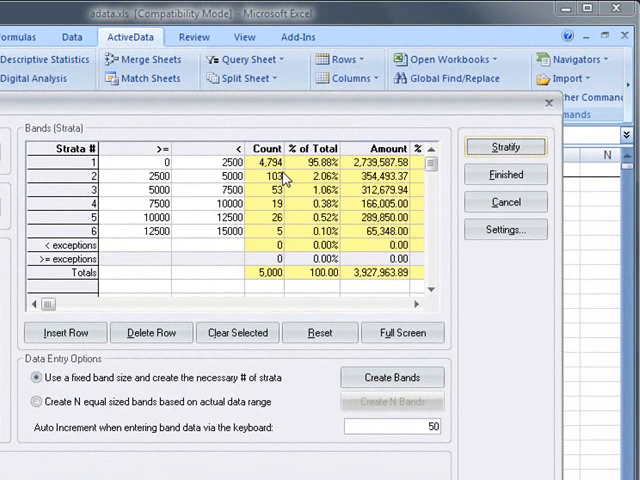
{"action": "mouse_move", "coordinate": [356, 184]}
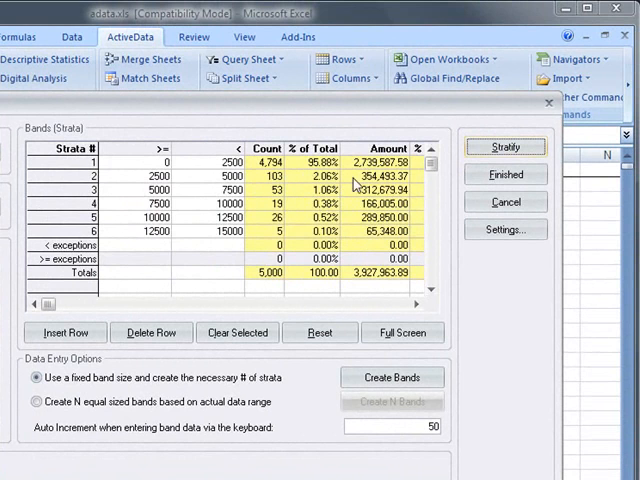
{"action": "mouse_move", "coordinate": [364, 190]}
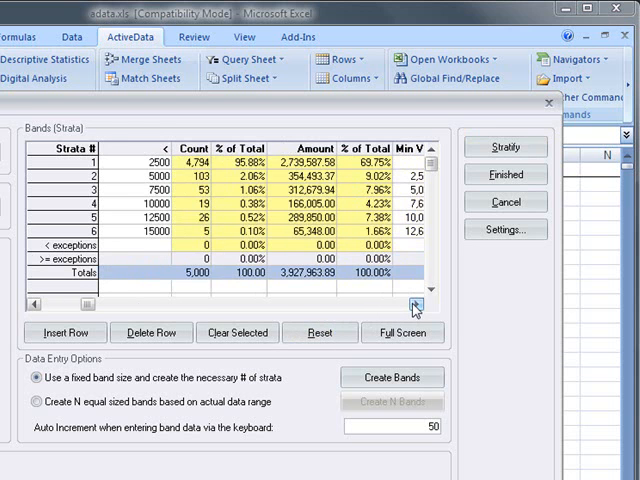
{"action": "left_click", "coordinate": [412, 304]}
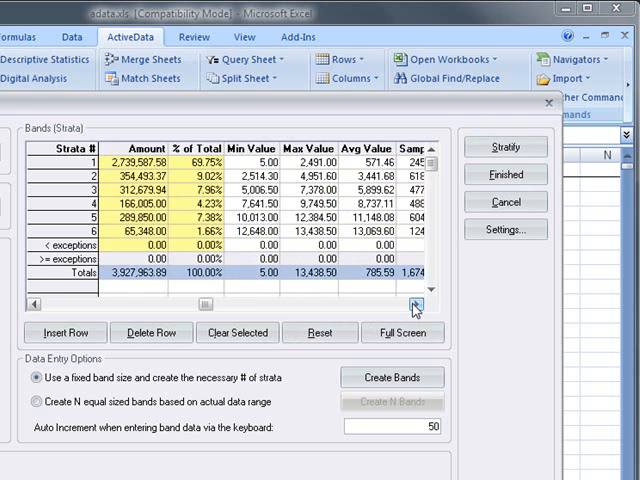
{"action": "left_click", "coordinate": [412, 304]}
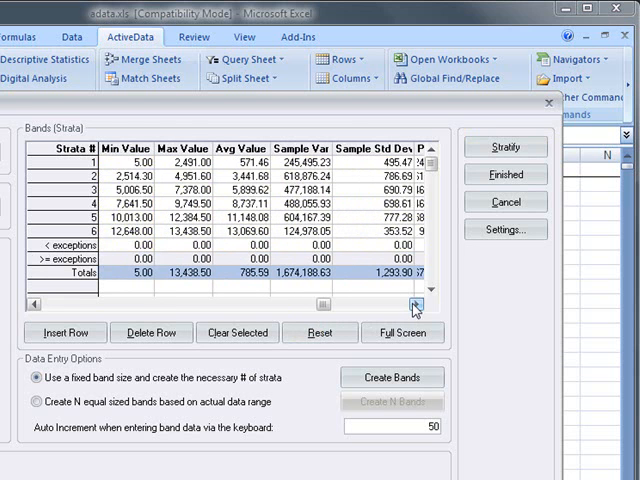
{"action": "left_click", "coordinate": [410, 306]}
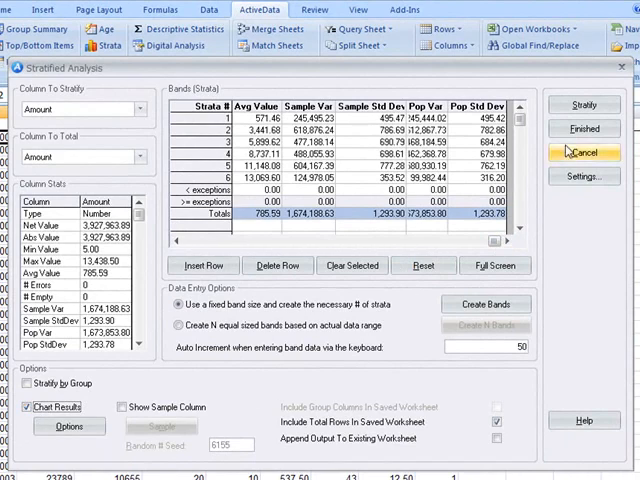
- Finish to generate the Stratified Invoices sheet and chart, viewing but not changing its chart type
{"action": "left_click", "coordinate": [592, 104]}
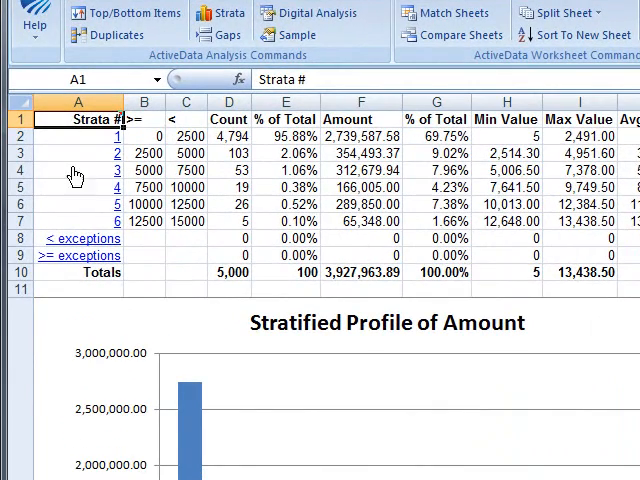
{"action": "mouse_move", "coordinate": [96, 284]}
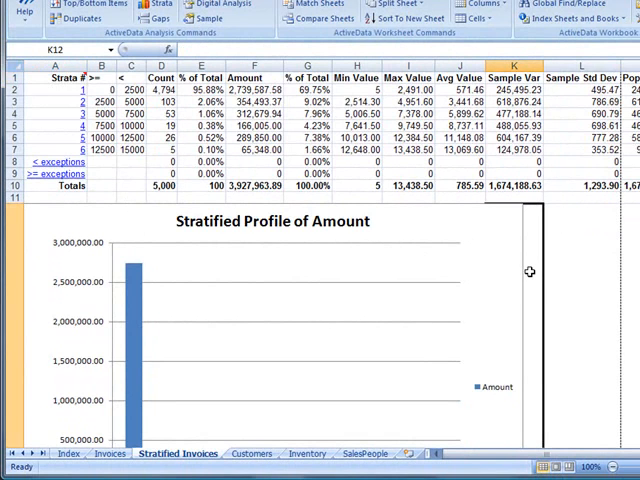
{"action": "scroll", "scroll_direction": "down", "scroll_amount": 3}
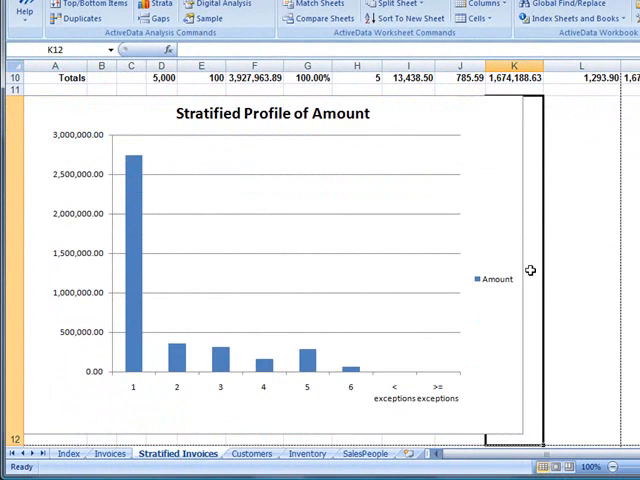
{"action": "mouse_move", "coordinate": [272, 224]}
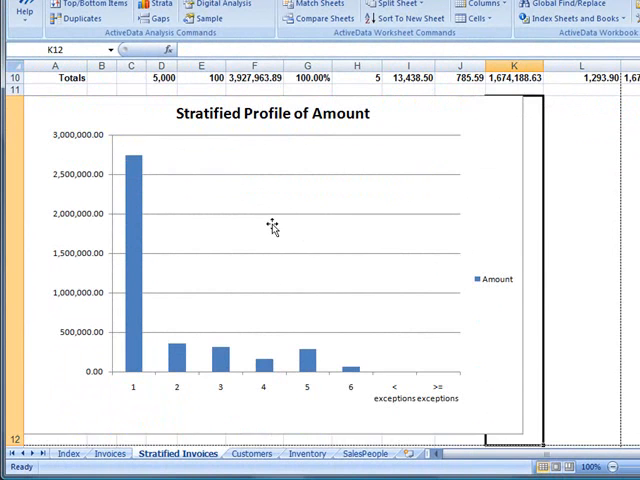
{"action": "right_click", "coordinate": [272, 224]}
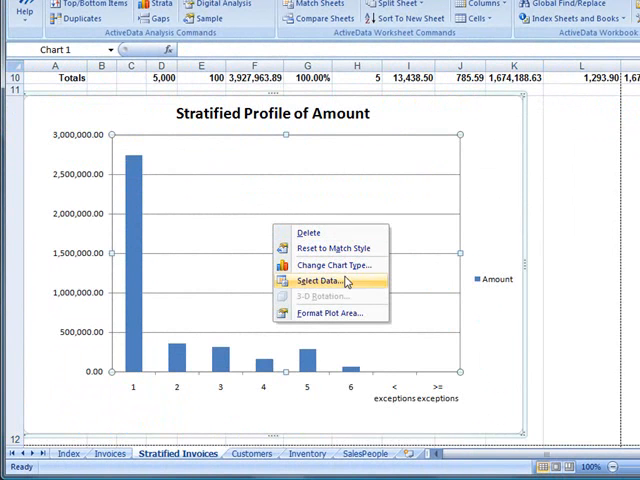
{"action": "left_click", "coordinate": [334, 264]}
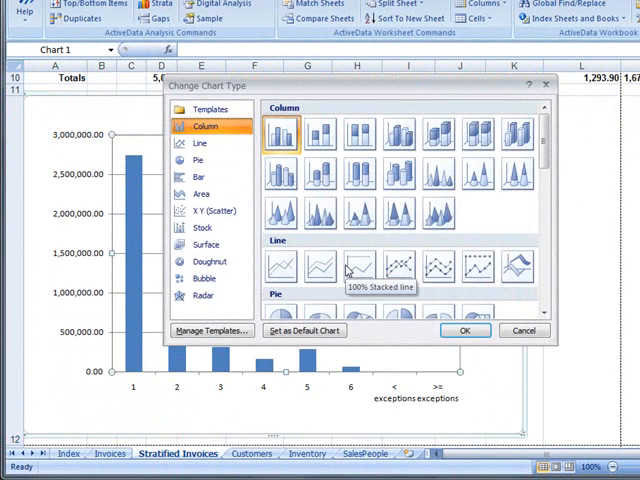
{"action": "mouse_move", "coordinate": [524, 332]}
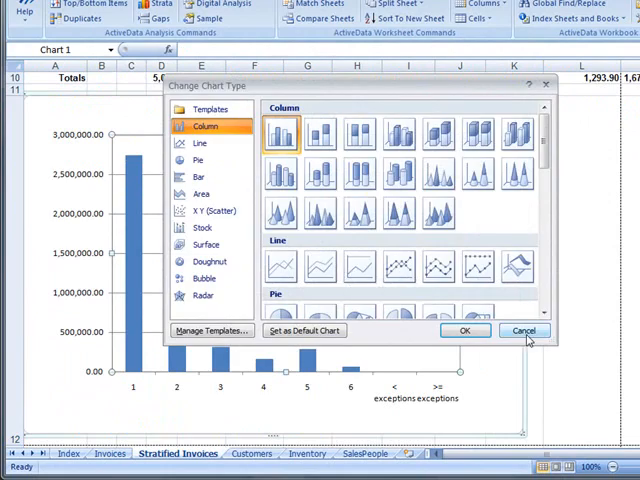
{"action": "left_click", "coordinate": [520, 330]}
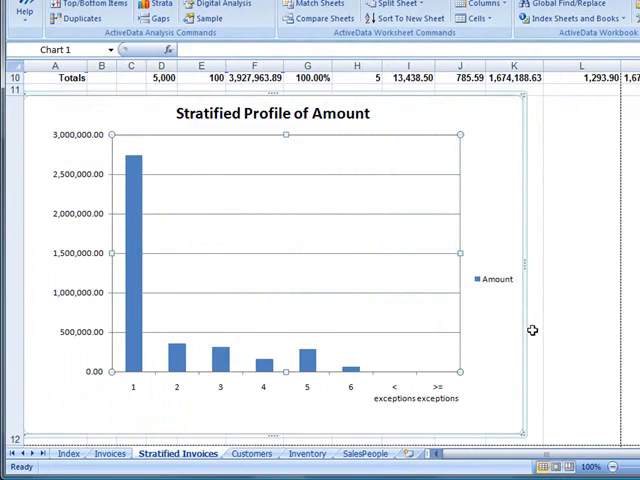
- Start a new stratification of Date totalling Amount, with five 90-day bands from 01/01/2003
{"action": "left_click", "coordinate": [112, 456]}
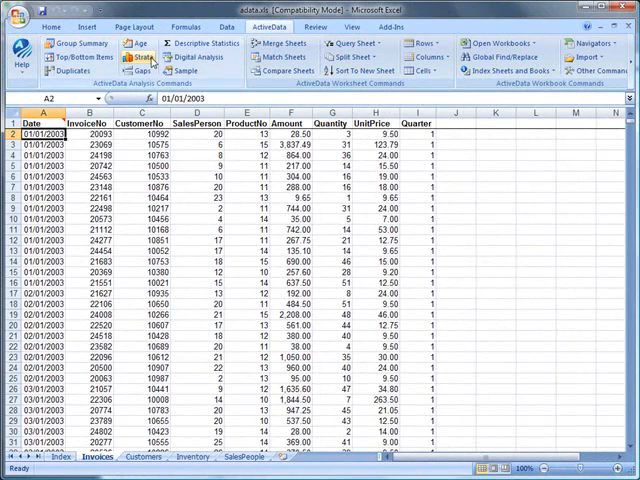
{"action": "left_click", "coordinate": [108, 44]}
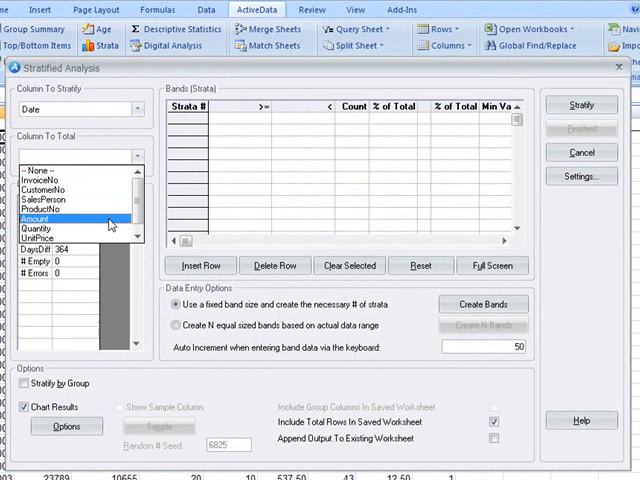
{"action": "left_click", "coordinate": [44, 218]}
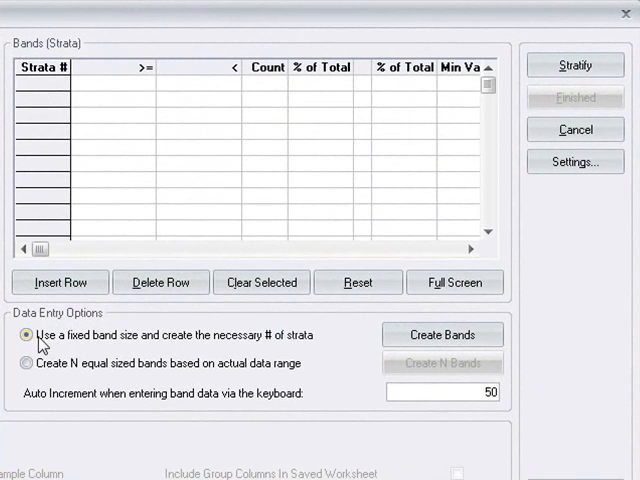
{"action": "mouse_move", "coordinate": [108, 364]}
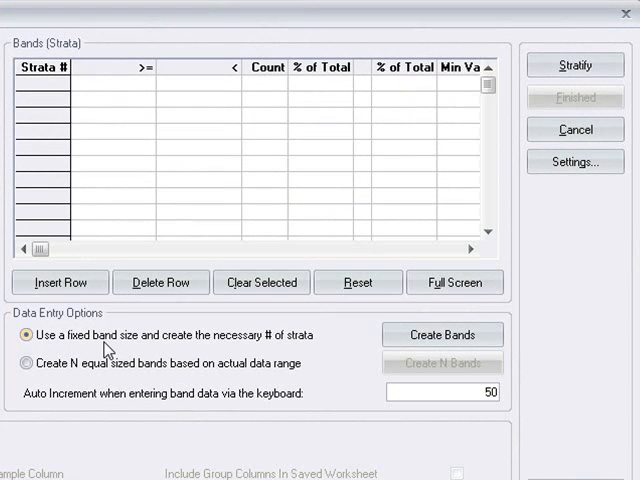
{"action": "mouse_move", "coordinate": [136, 378]}
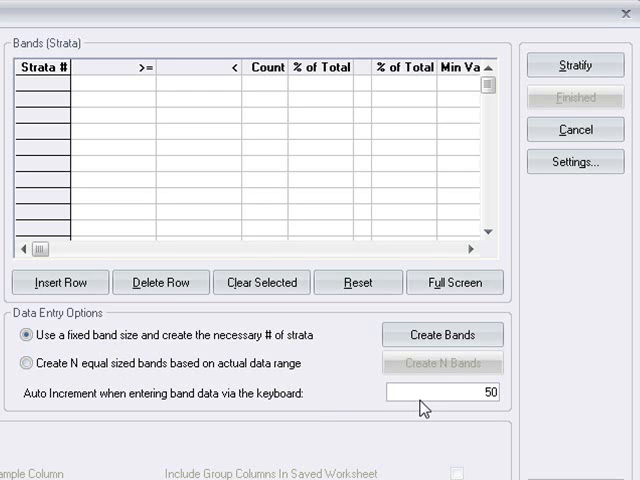
{"action": "mouse_move", "coordinate": [480, 340]}
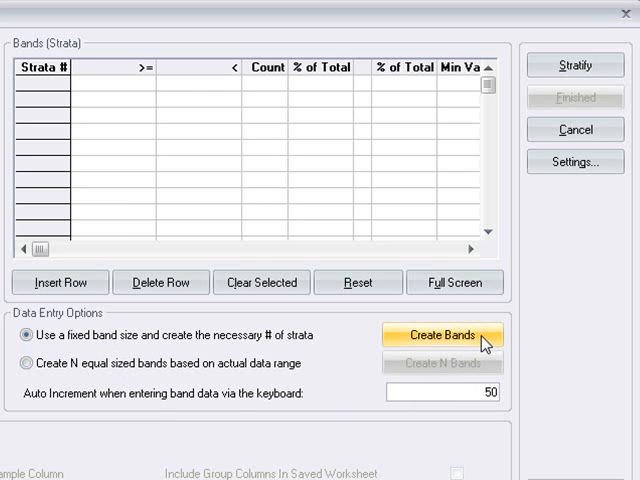
{"action": "left_click", "coordinate": [444, 336]}
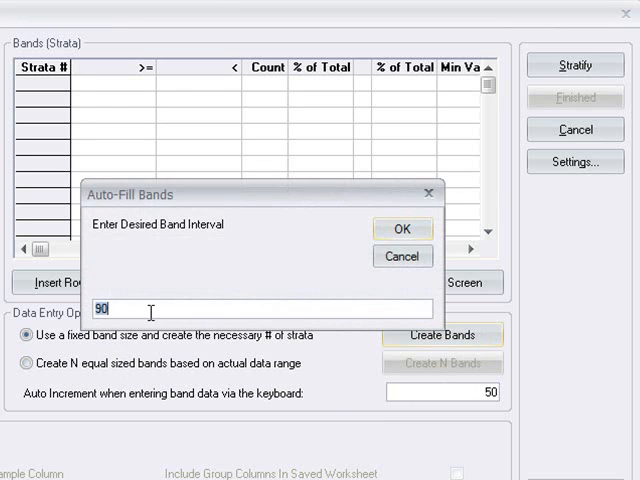
{"action": "mouse_move", "coordinate": [402, 230]}
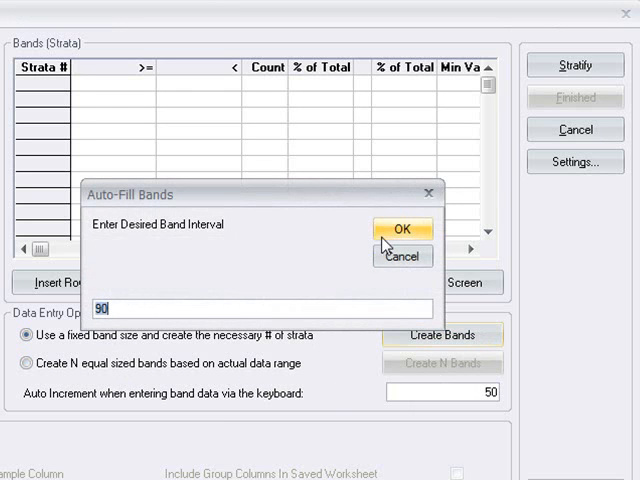
{"action": "left_click", "coordinate": [402, 228]}
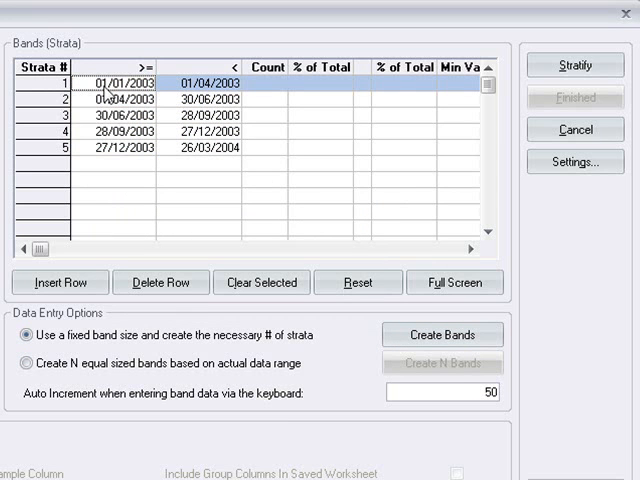
- Stratify the date bands, finish, and view the Stratified Profile of Amount By Date chart
{"action": "left_click", "coordinate": [576, 64]}
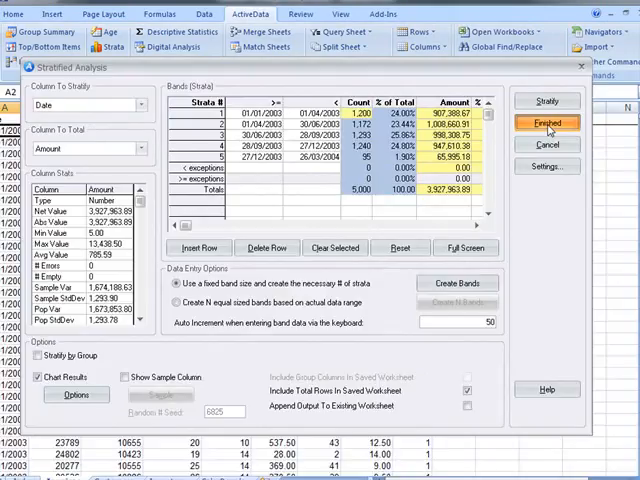
{"action": "left_click", "coordinate": [544, 122]}
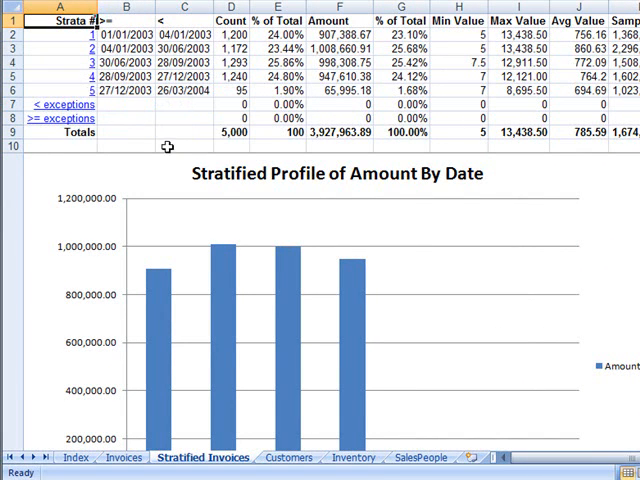
{"action": "mouse_move", "coordinate": [414, 252]}
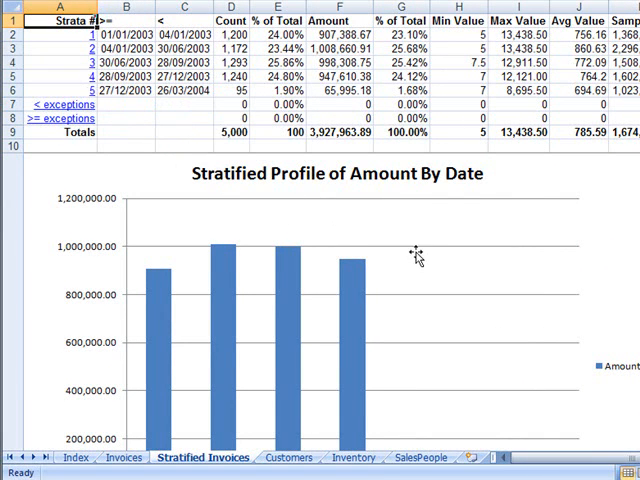
{"action": "left_click", "coordinate": [416, 256]}
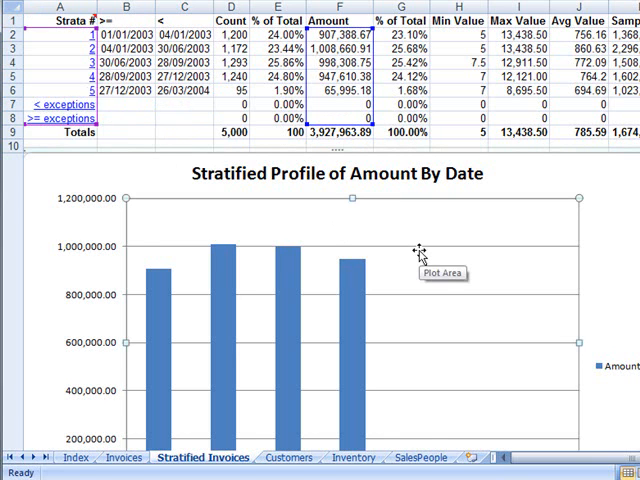
{"action": "scroll", "scroll_direction": "down", "scroll_amount": 3}
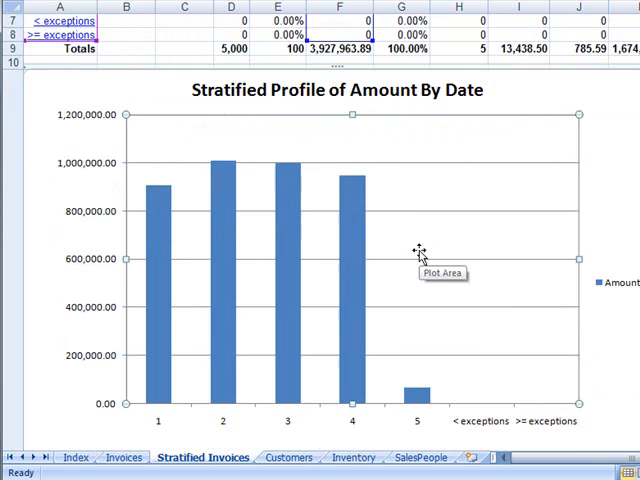
{"action": "scroll", "scroll_direction": "down", "scroll_amount": 3}
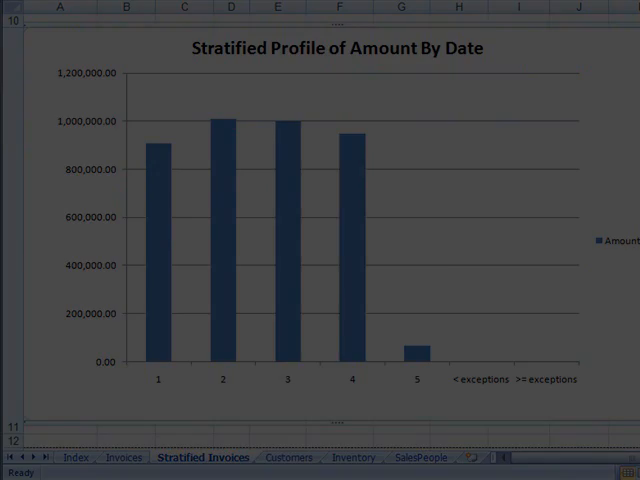
- Stratify Amount into six 2,500-wide bands from 0 to 15,000 with counts and totals
{"action": "left_click", "coordinate": [124, 456]}
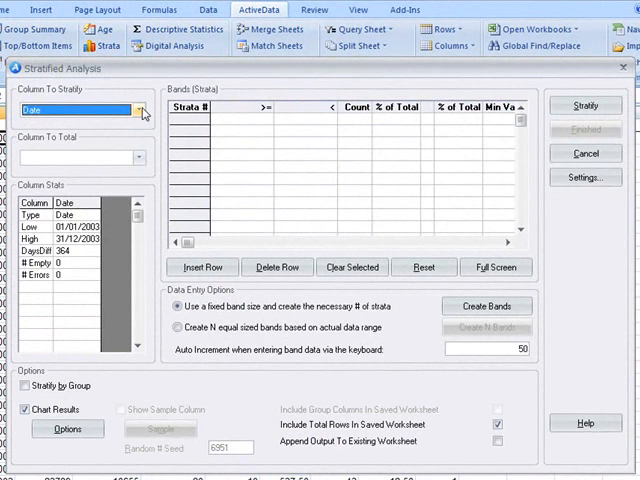
{"action": "left_click", "coordinate": [140, 110]}
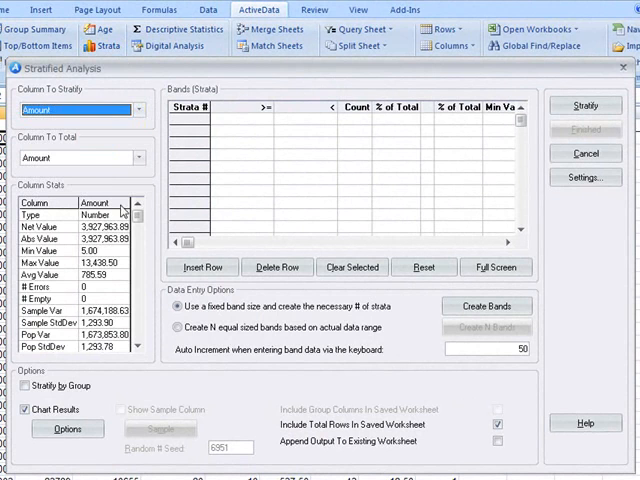
{"action": "left_click", "coordinate": [488, 306]}
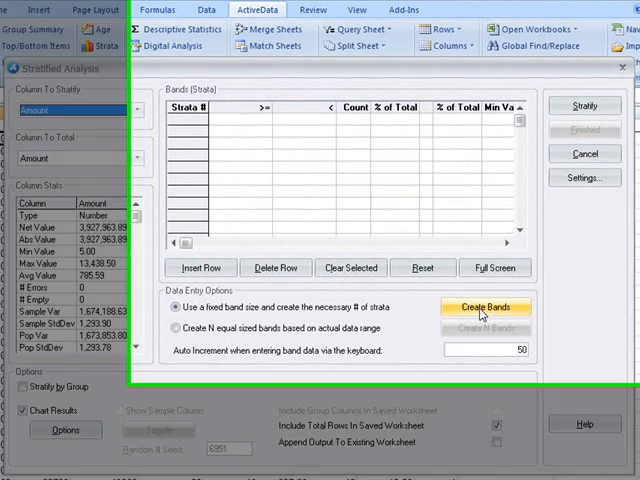
{"action": "left_click", "coordinate": [484, 308]}
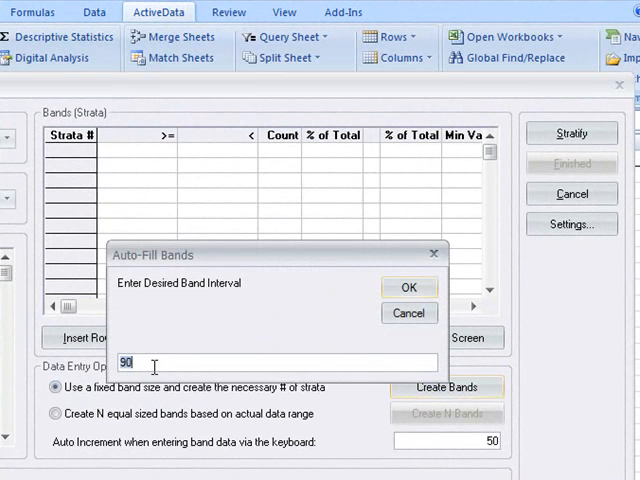
{"action": "type", "text": "2"}
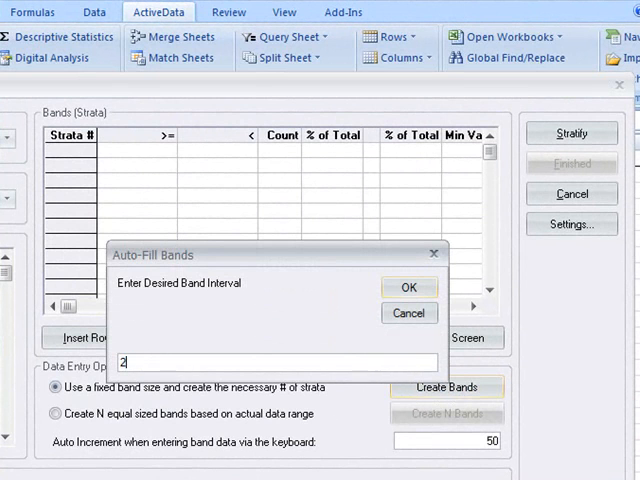
{"action": "type", "text": "2500"}
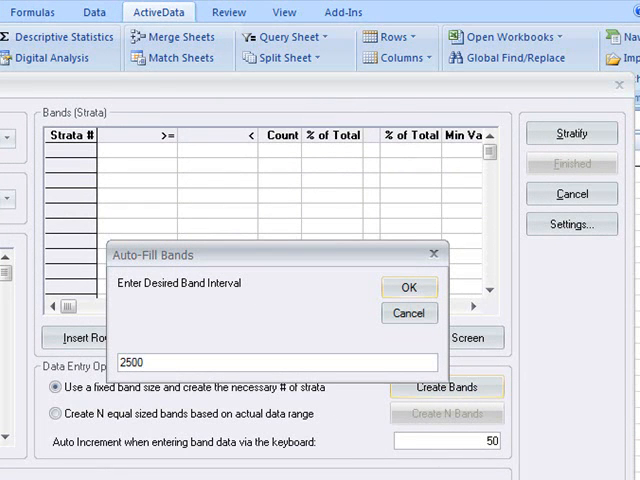
{"action": "left_click", "coordinate": [408, 288]}
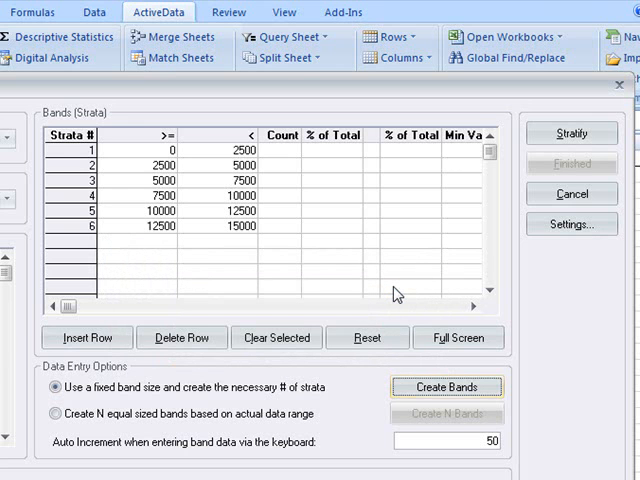
{"action": "left_click", "coordinate": [572, 132]}
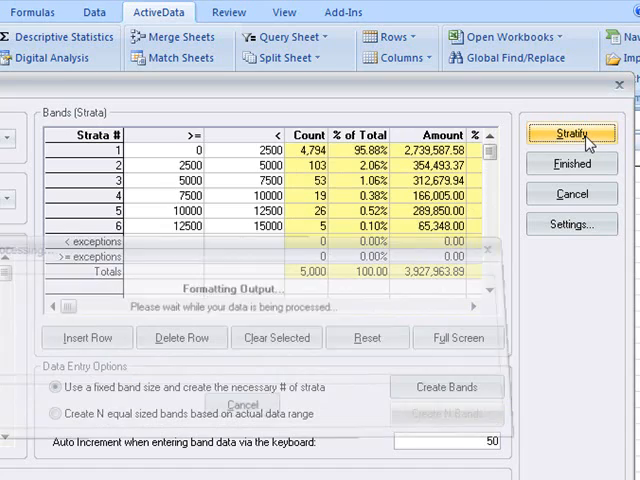
- Show the Sample Size column, enter sample sizes per stratum and edit the random seed
{"action": "left_click", "coordinate": [572, 132]}
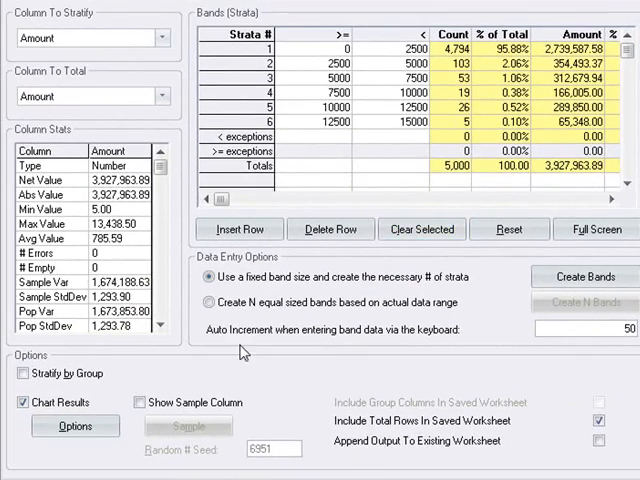
{"action": "left_click", "coordinate": [140, 402]}
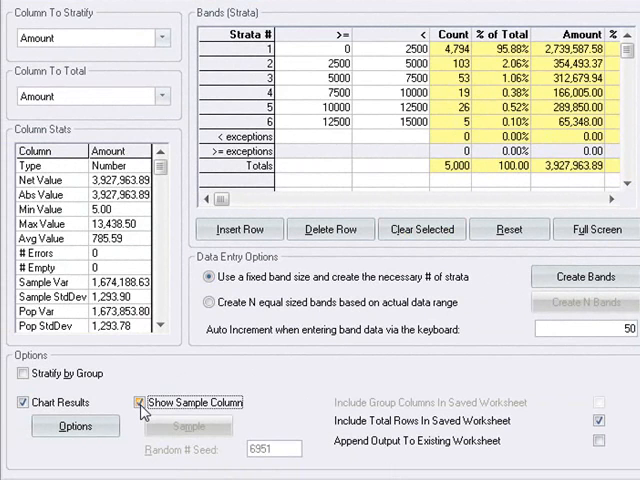
{"action": "left_click", "coordinate": [140, 402]}
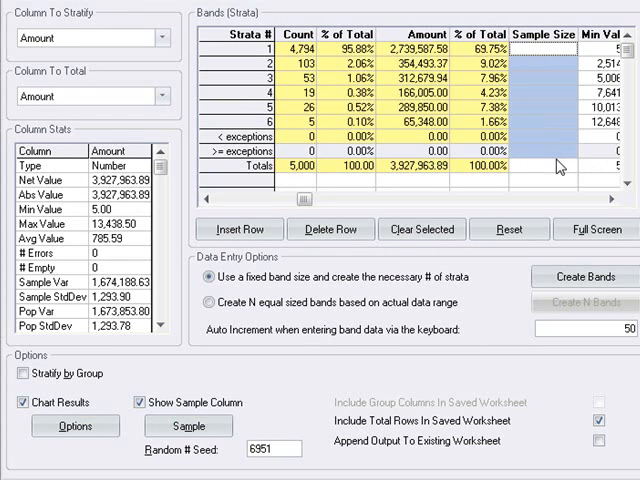
{"action": "mouse_move", "coordinate": [518, 58]}
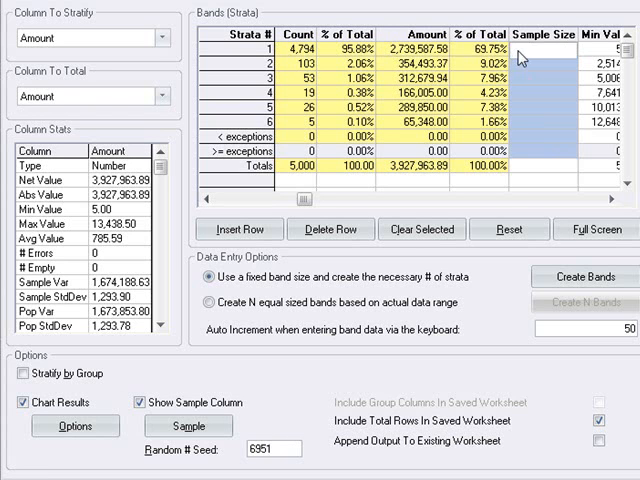
{"action": "mouse_move", "coordinate": [544, 92]}
{"action": "type", "text": "5"}
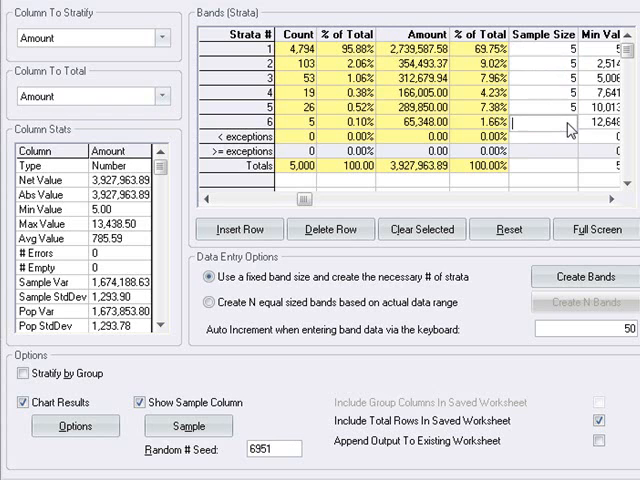
{"action": "type", "text": "2"}
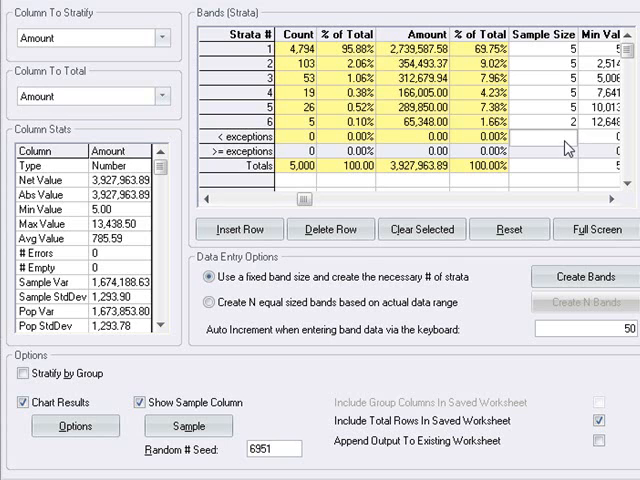
{"action": "left_click", "coordinate": [188, 426]}
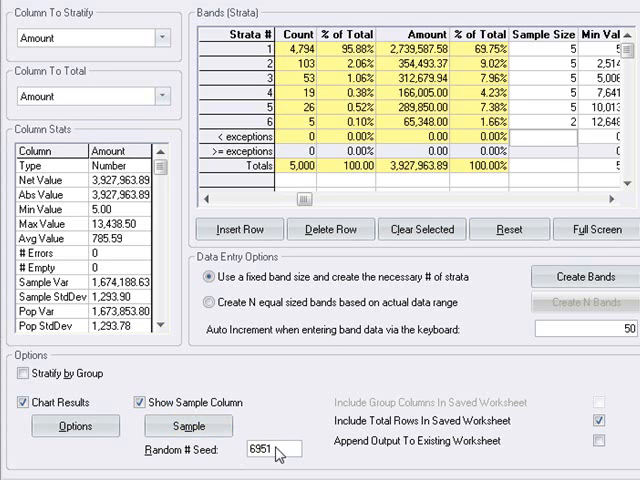
{"action": "left_click", "coordinate": [188, 426]}
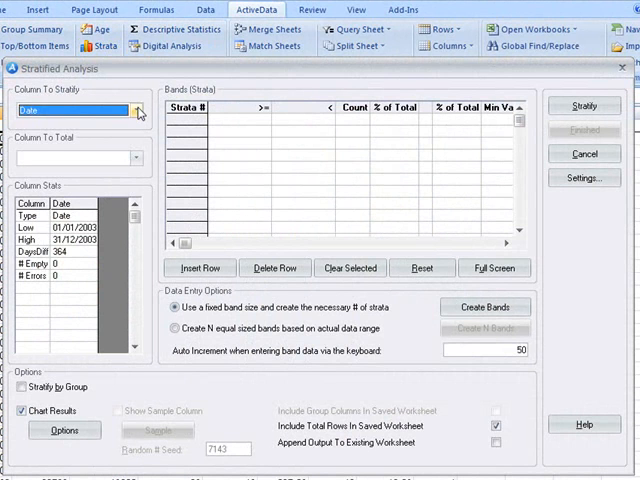
- Choose Amount to stratify and switch on Stratify by Group using Quarter Ascending
{"action": "left_click", "coordinate": [136, 108]}
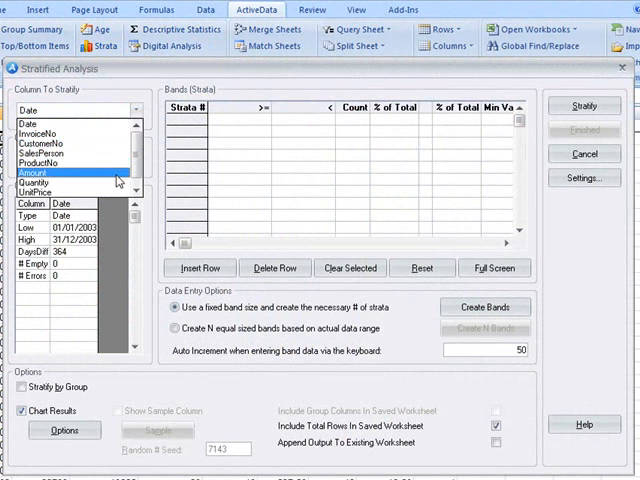
{"action": "left_click", "coordinate": [32, 172]}
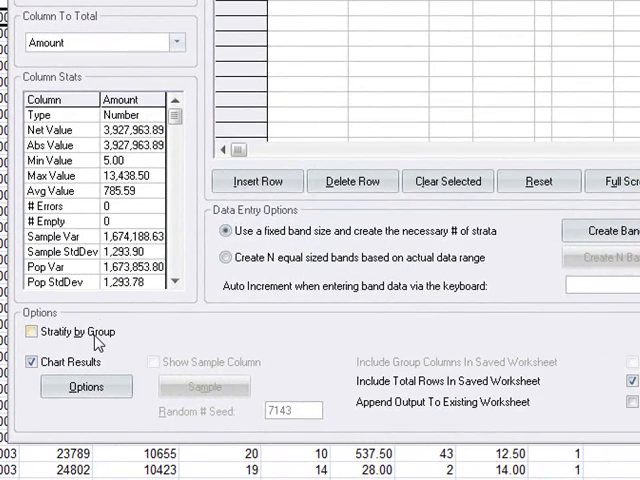
{"action": "left_click", "coordinate": [28, 332]}
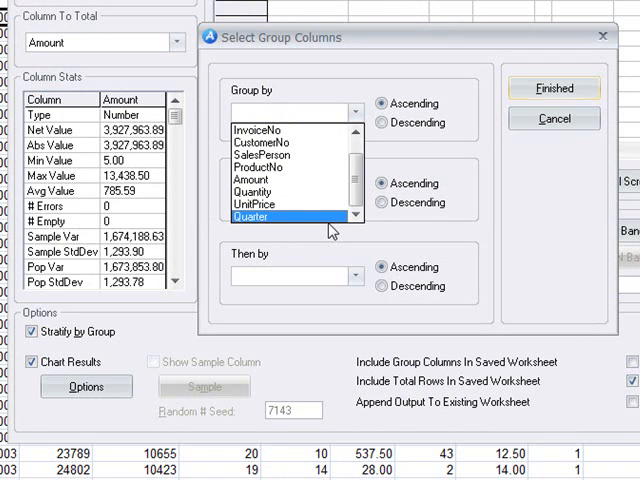
{"action": "left_click", "coordinate": [296, 216]}
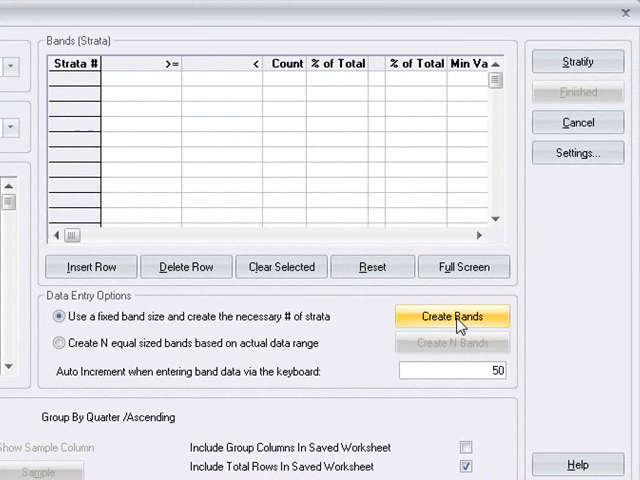
- Create the 2,500-wide Amount bands and calculate strata separately for each Quarter
{"action": "left_click", "coordinate": [452, 316]}
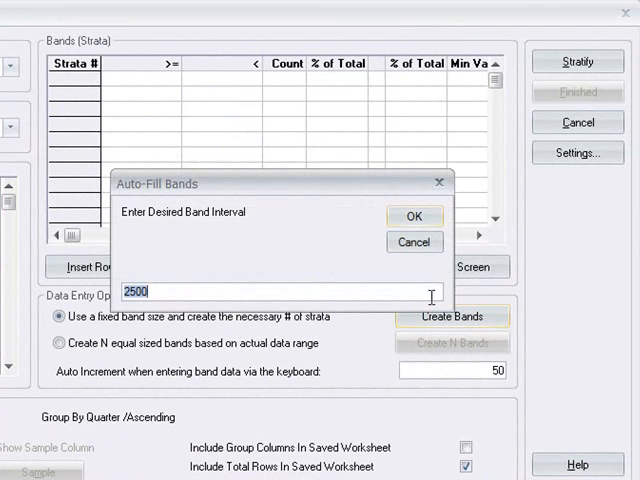
{"action": "left_click", "coordinate": [414, 216]}
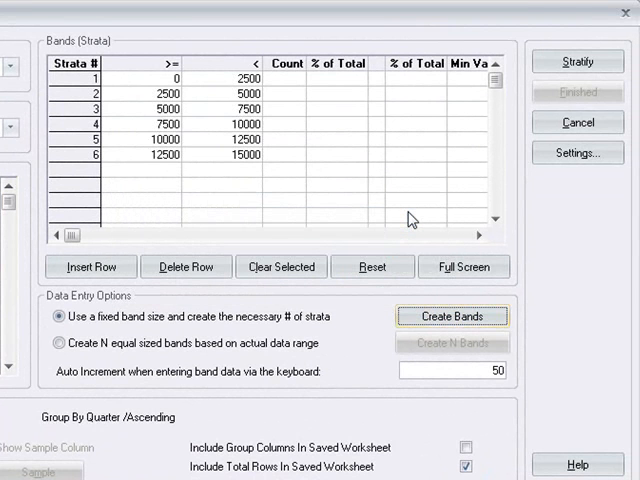
{"action": "mouse_move", "coordinate": [448, 192]}
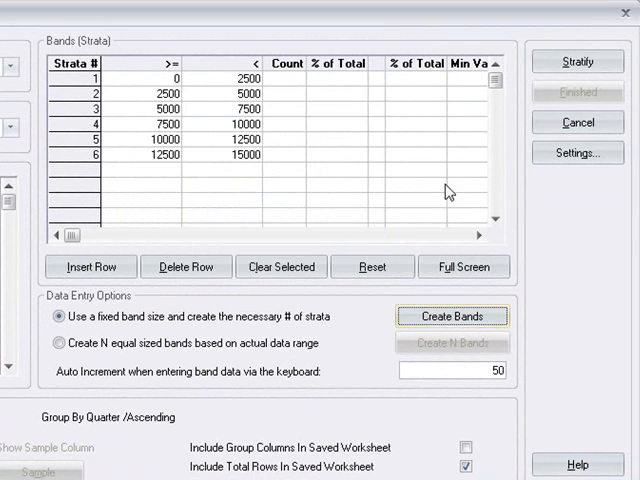
{"action": "left_click", "coordinate": [586, 60]}
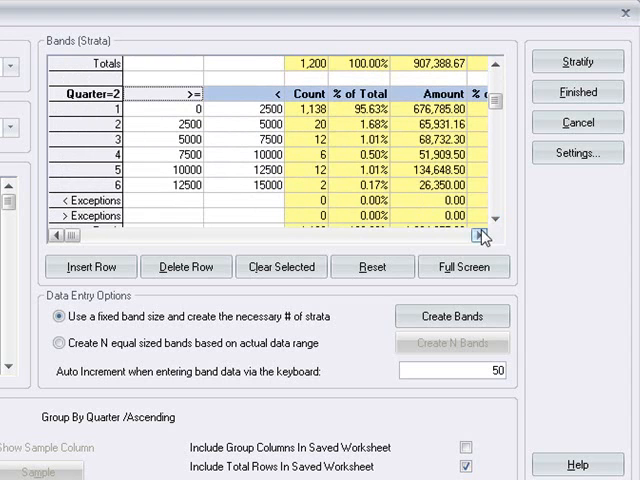
{"action": "left_click", "coordinate": [496, 222]}
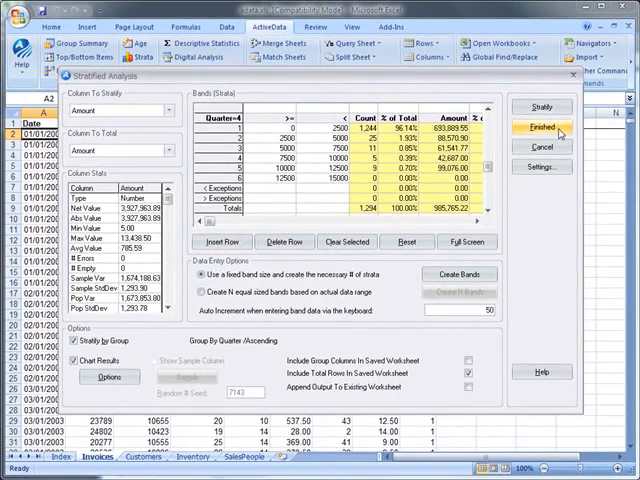
- Write the per-quarter strata tables and Stratified Profile of Amount charts to the sheet
{"action": "left_click", "coordinate": [556, 128]}
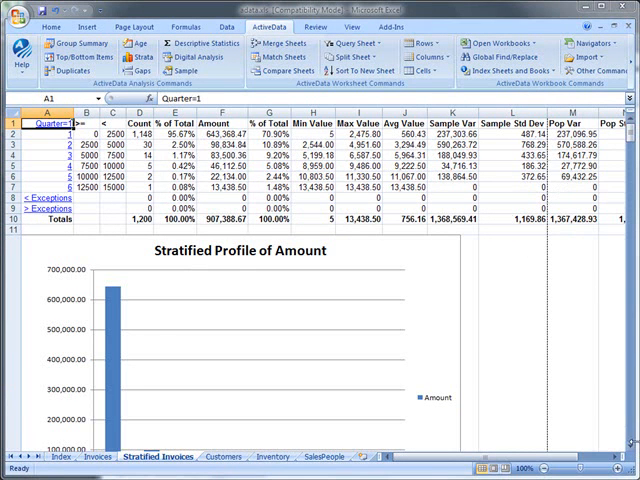
{"action": "scroll", "scroll_direction": "down", "scroll_amount": 3}
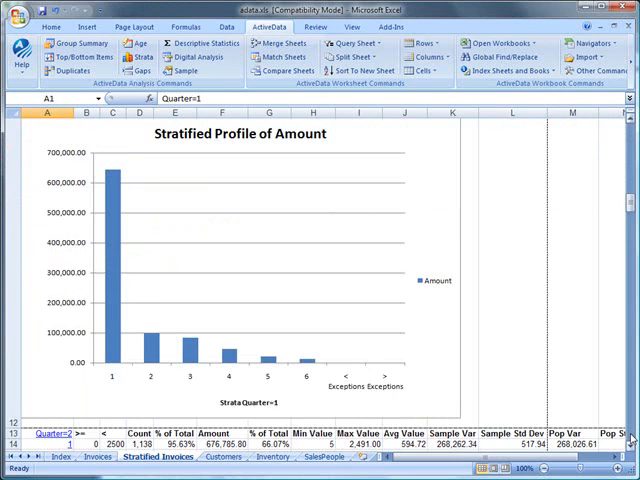